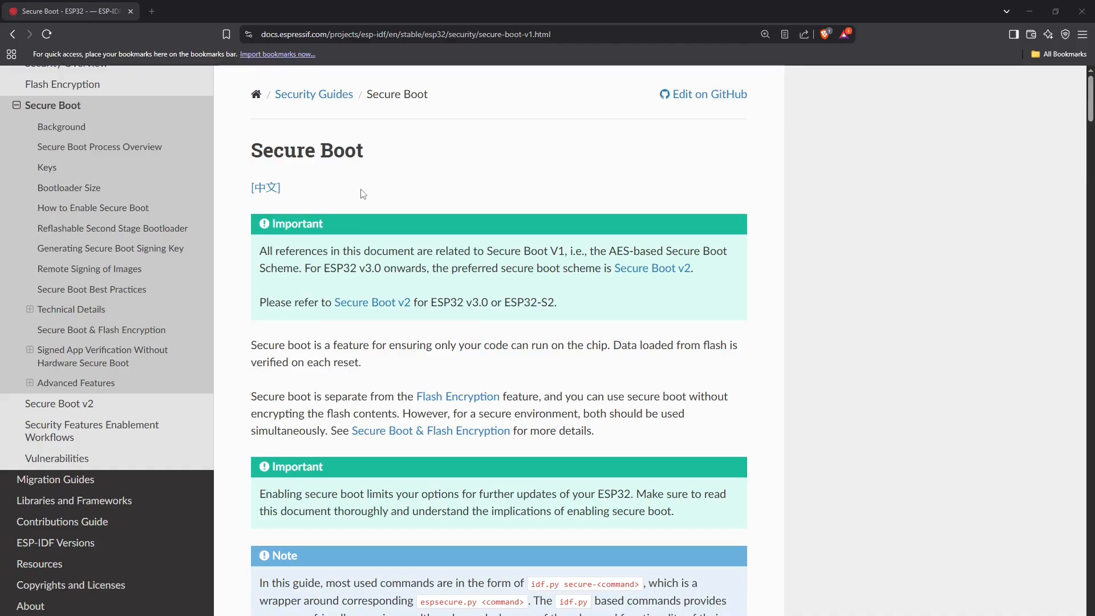
pyautogui.moveTo(360, 189)
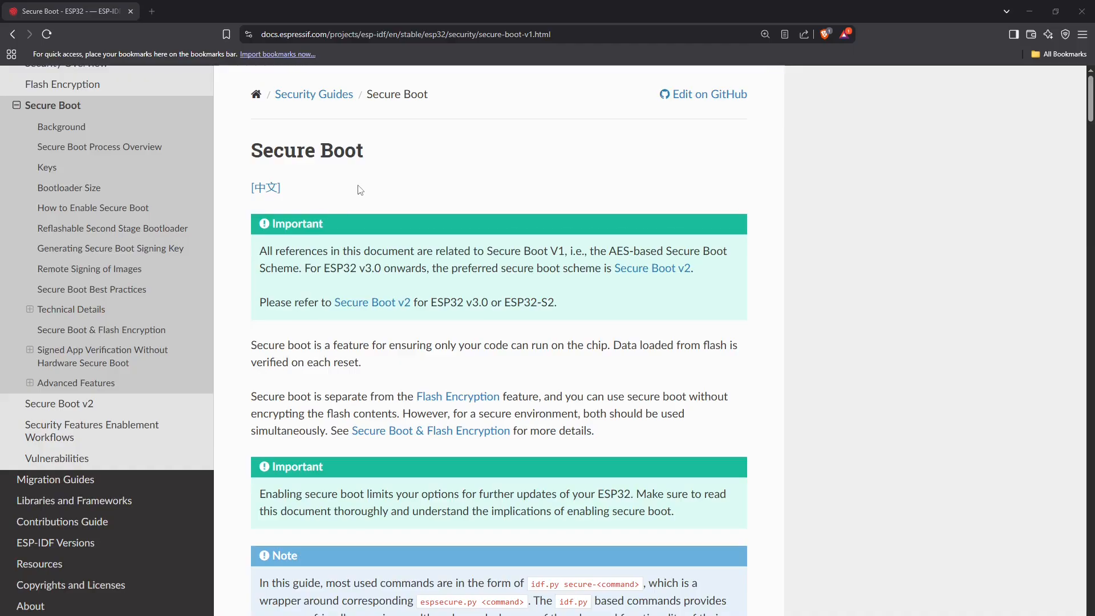
pyautogui.moveTo(371, 187)
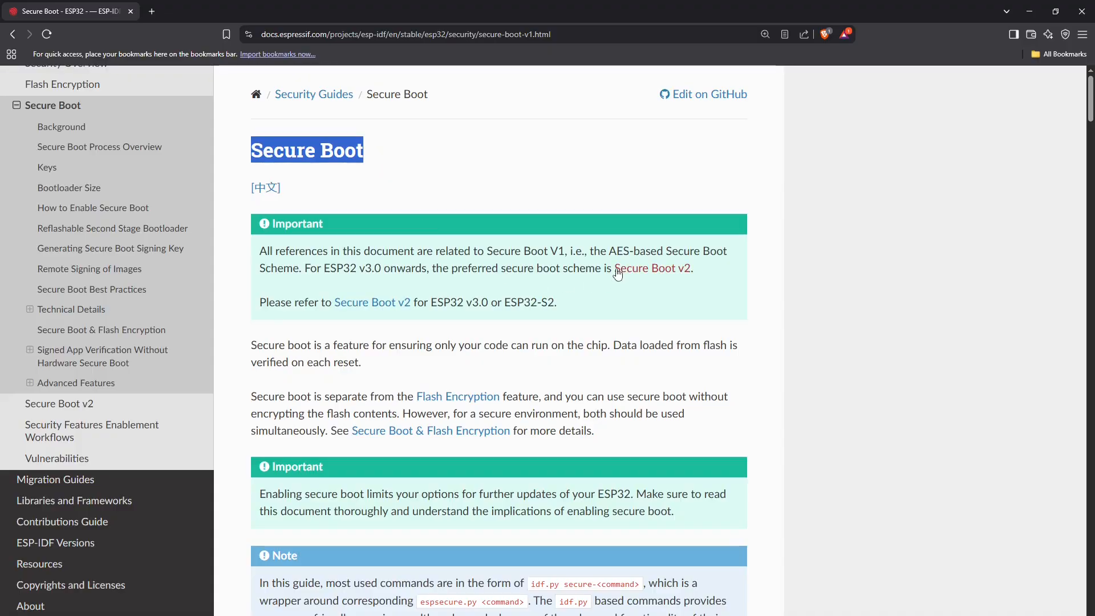
pyautogui.moveTo(523, 357)
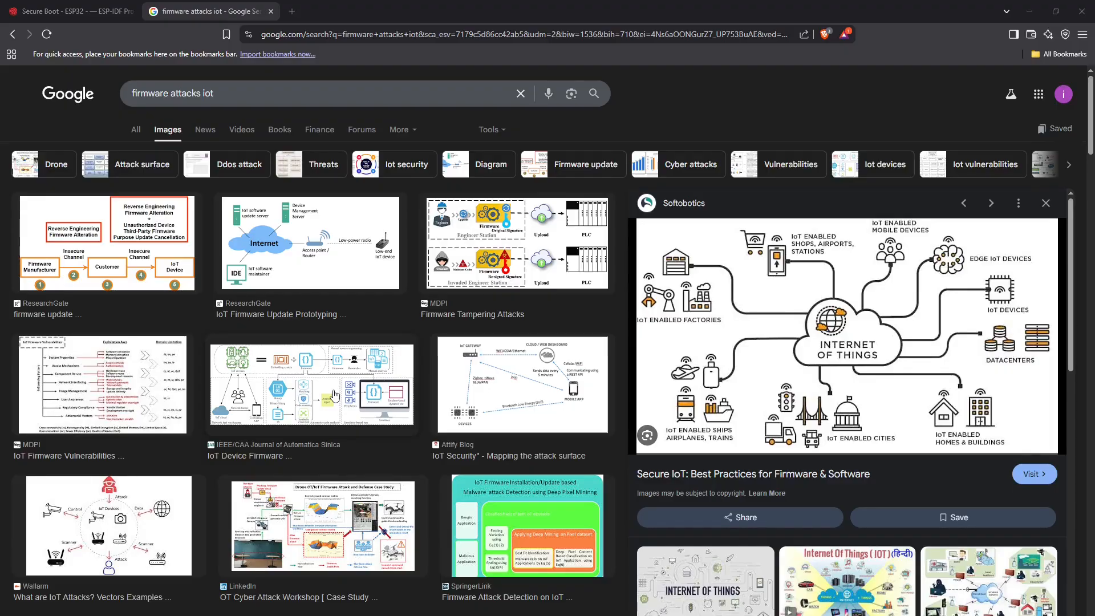
pyautogui.moveTo(785, 361)
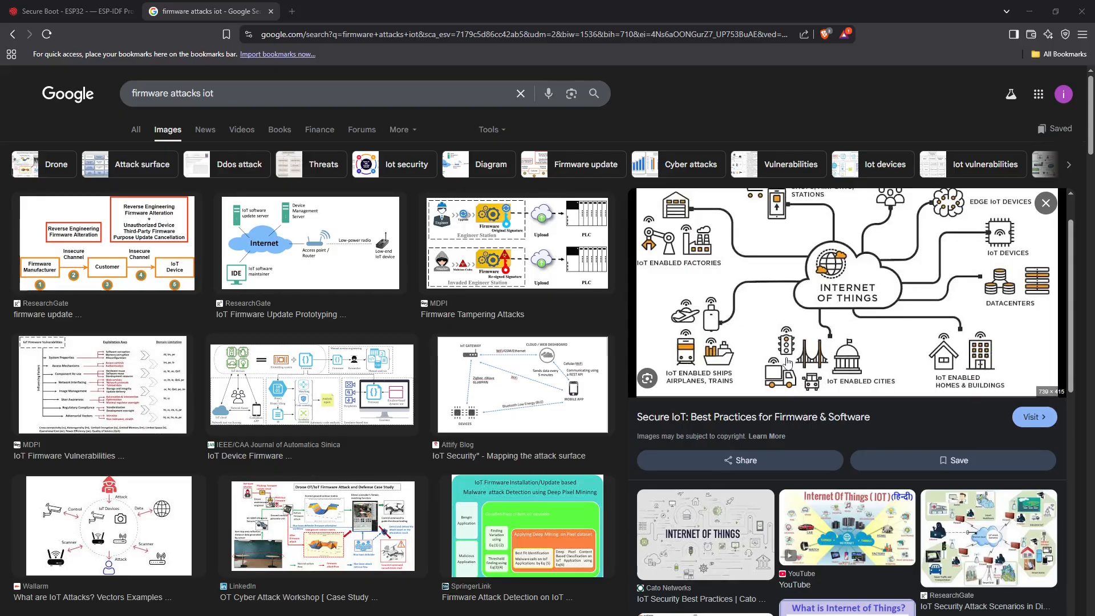
# Browse the related IoT security attack-scenario diagrams beside the Secure IoT preview.
pyautogui.scroll(-3)
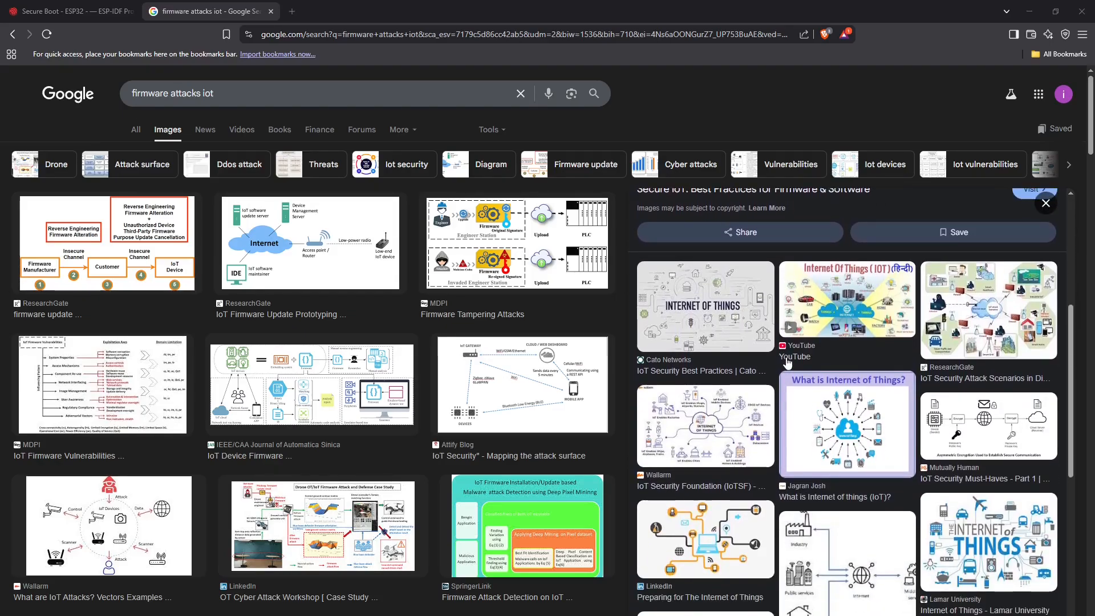
pyautogui.moveTo(794, 357)
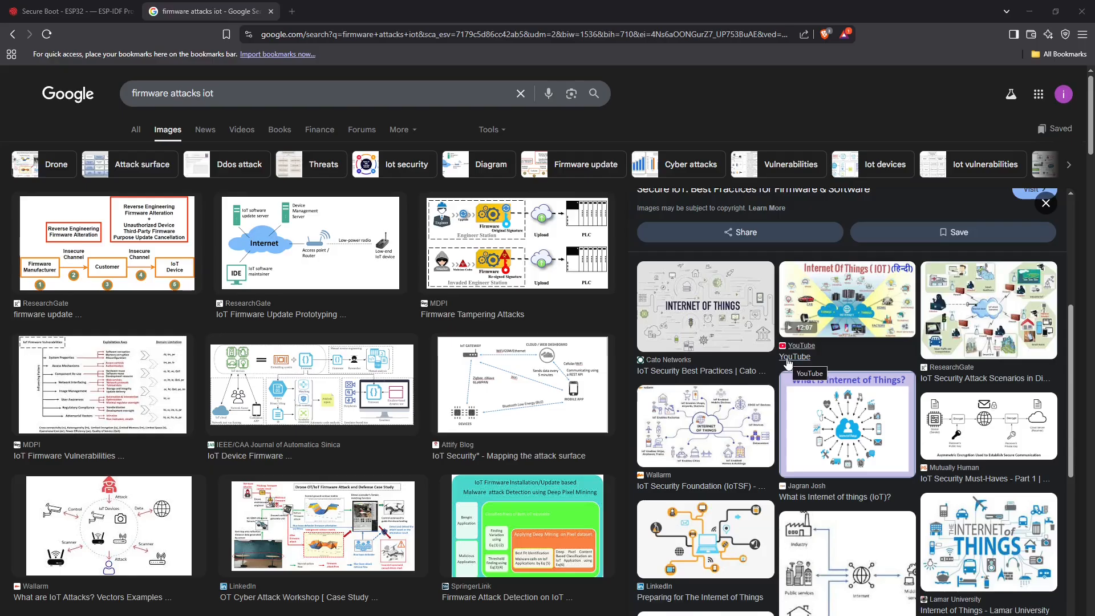
pyautogui.moveTo(473, 389)
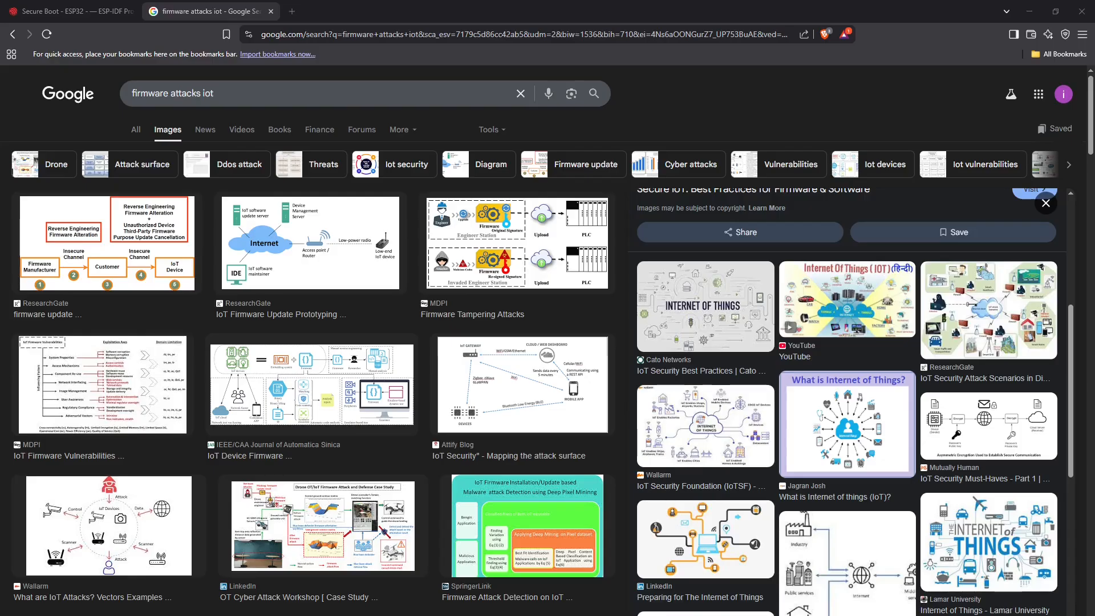
# Return to the Excalidraw secure boot diagram to detail the first-stage bootloader.
pyautogui.click(210, 11)
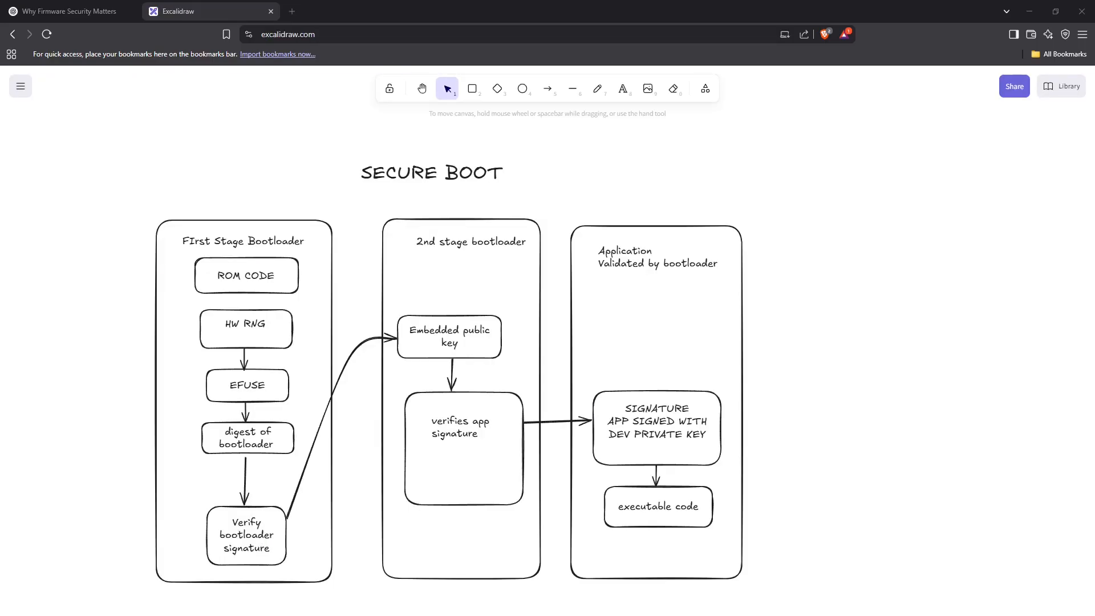
pyautogui.moveTo(158, 204)
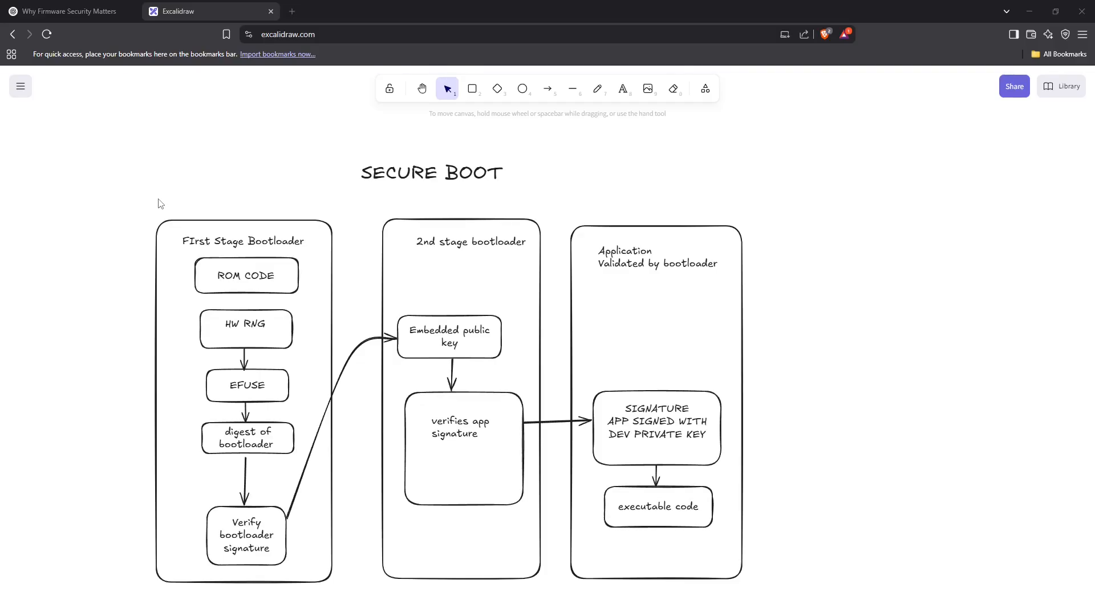
pyautogui.moveTo(214, 243)
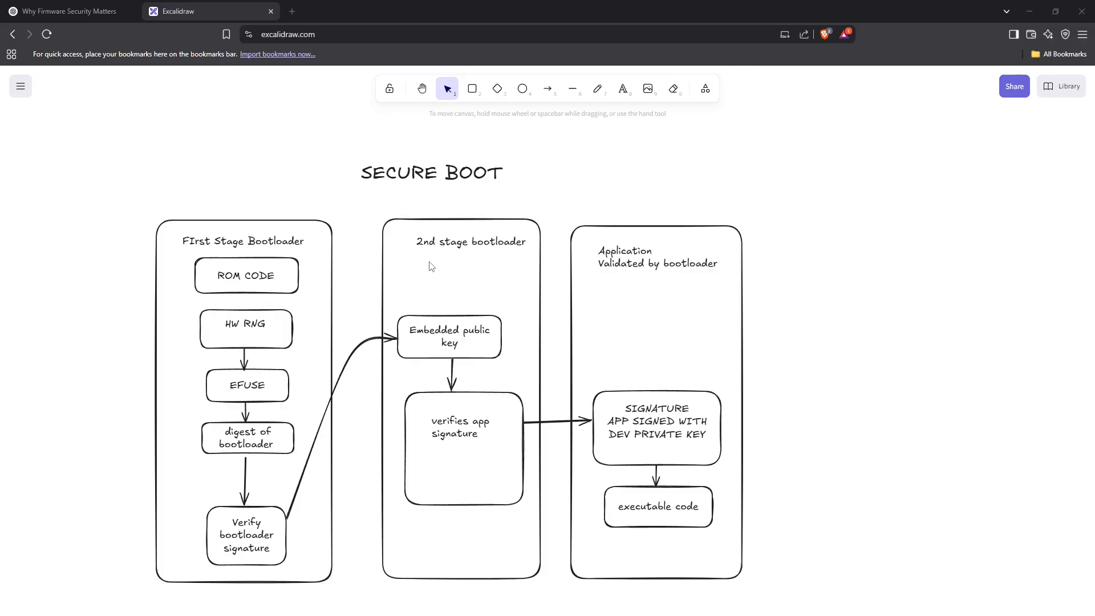
pyautogui.moveTo(621, 297)
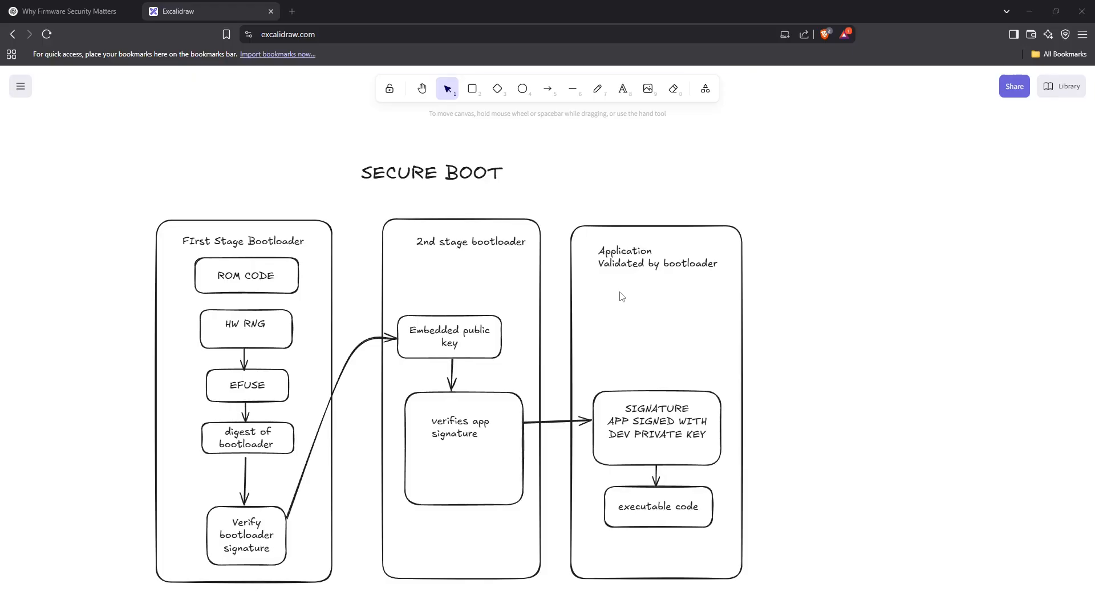
pyautogui.moveTo(313, 250)
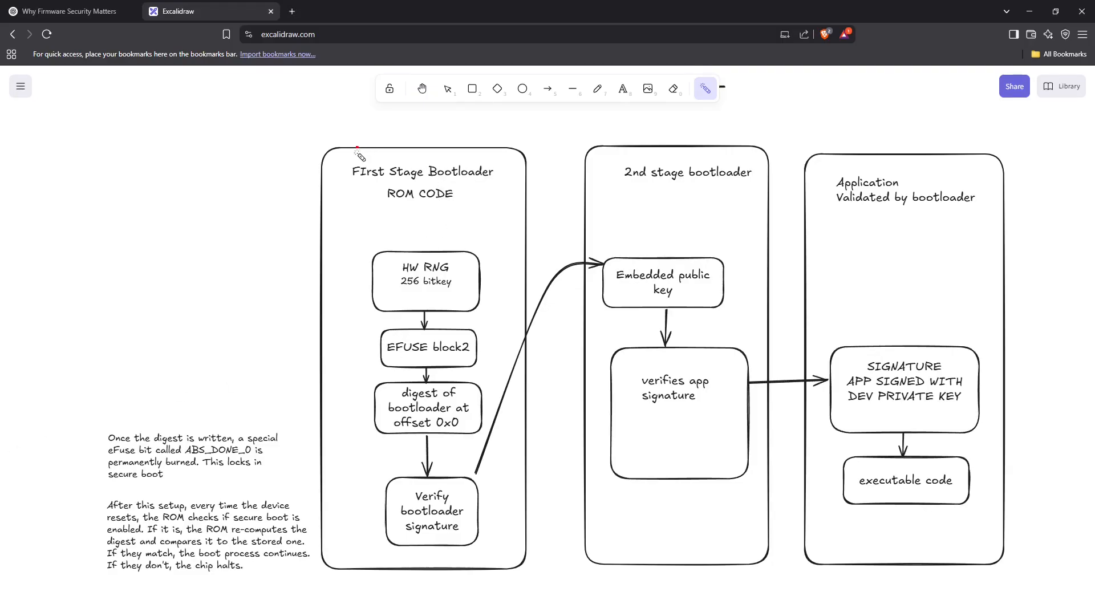
pyautogui.moveTo(358, 152); pyautogui.dragTo(489, 189)
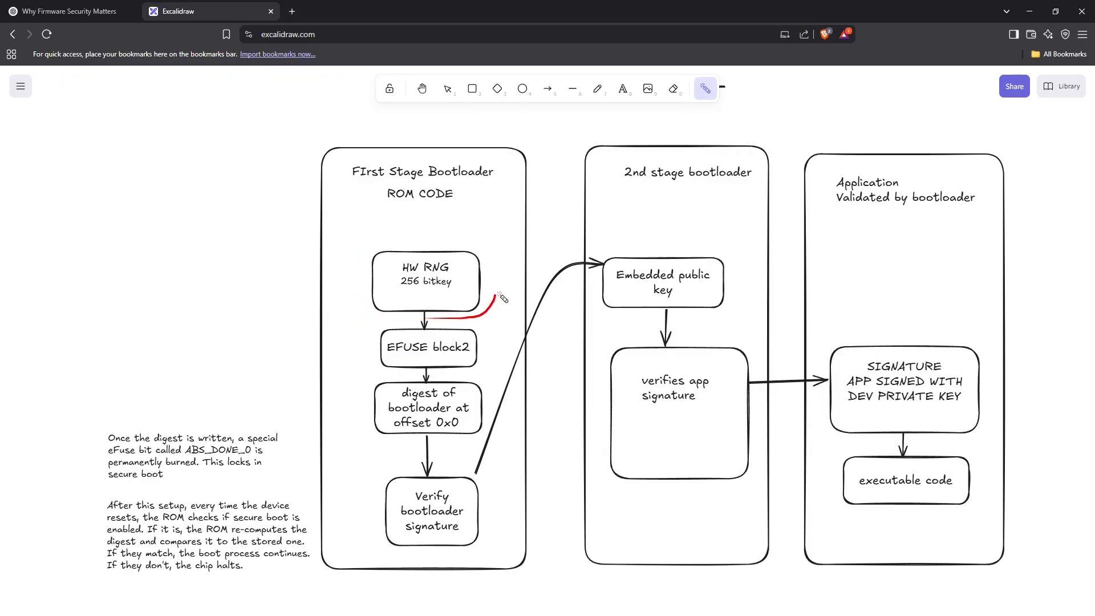
pyautogui.moveTo(502, 297); pyautogui.dragTo(395, 319)
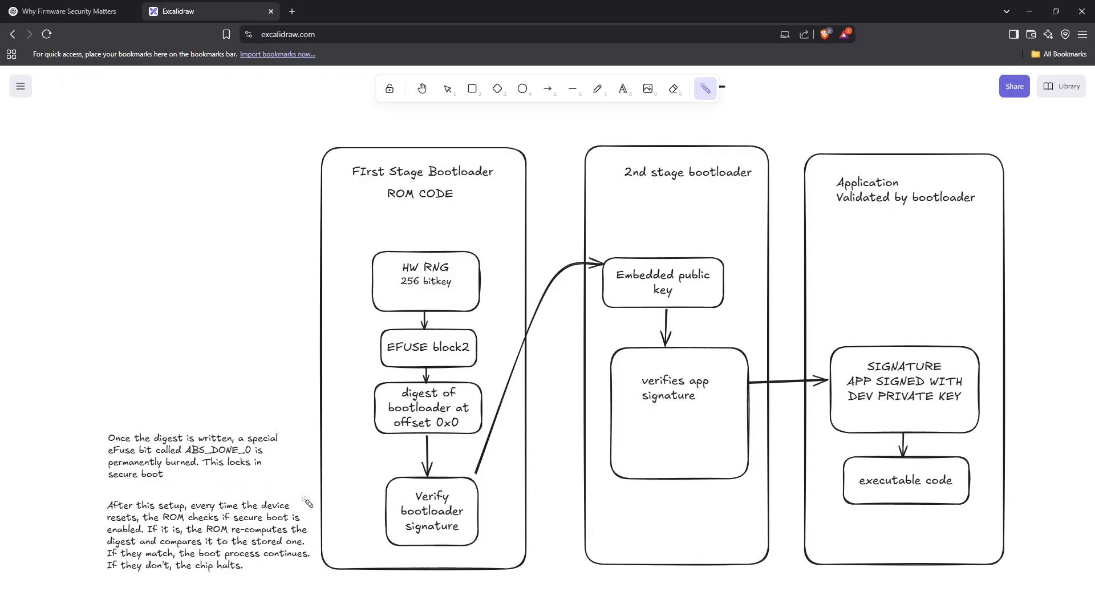
pyautogui.scroll(-3)
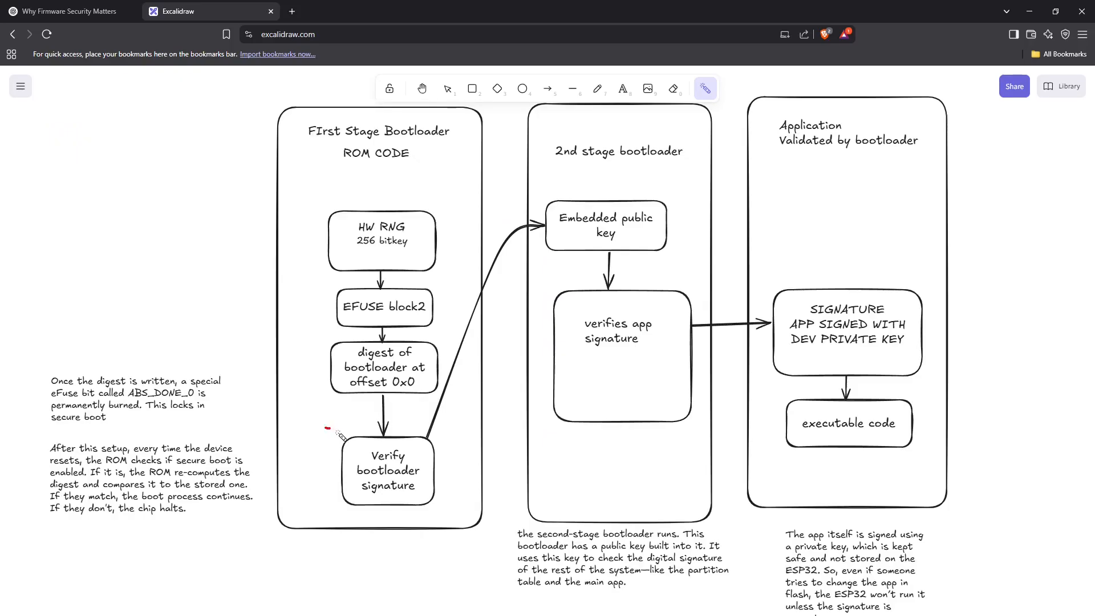
pyautogui.moveTo(335, 440); pyautogui.dragTo(418, 516)
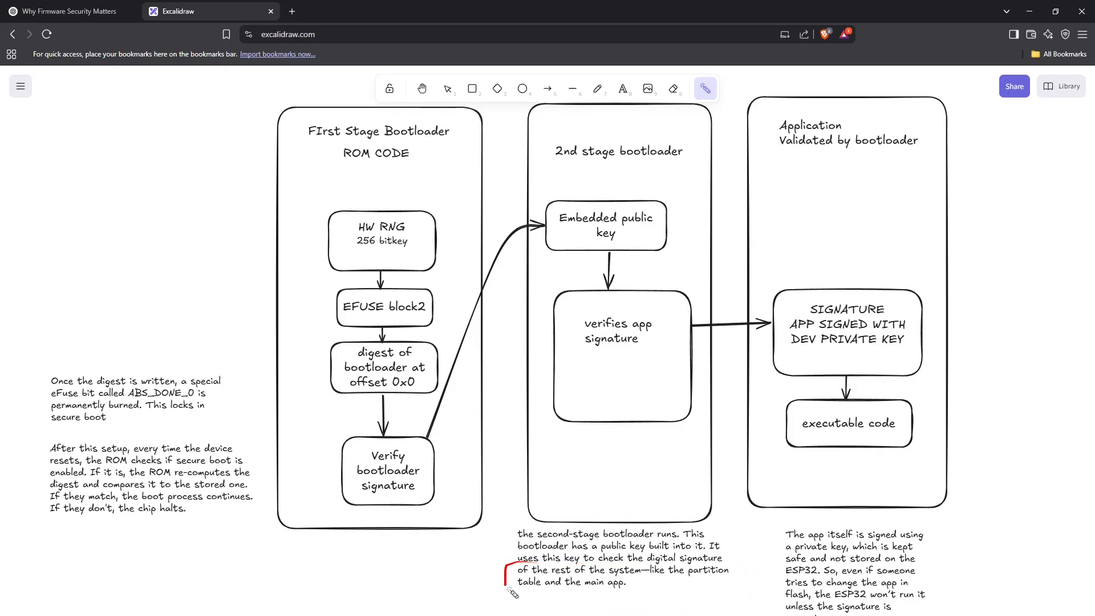
pyautogui.moveTo(509, 577); pyautogui.dragTo(621, 587)
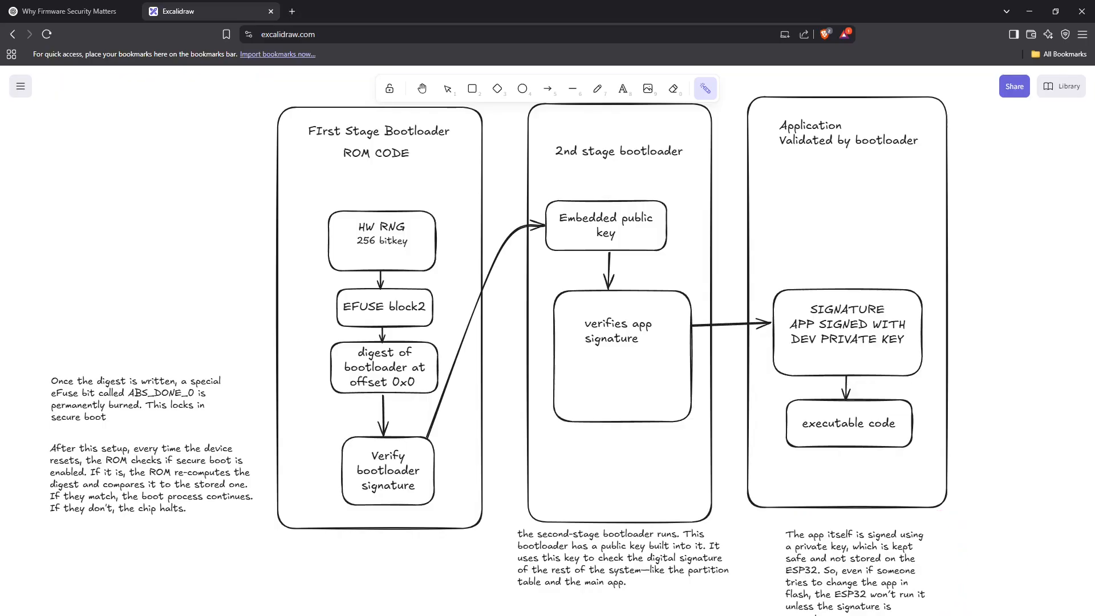
pyautogui.moveTo(776, 531)
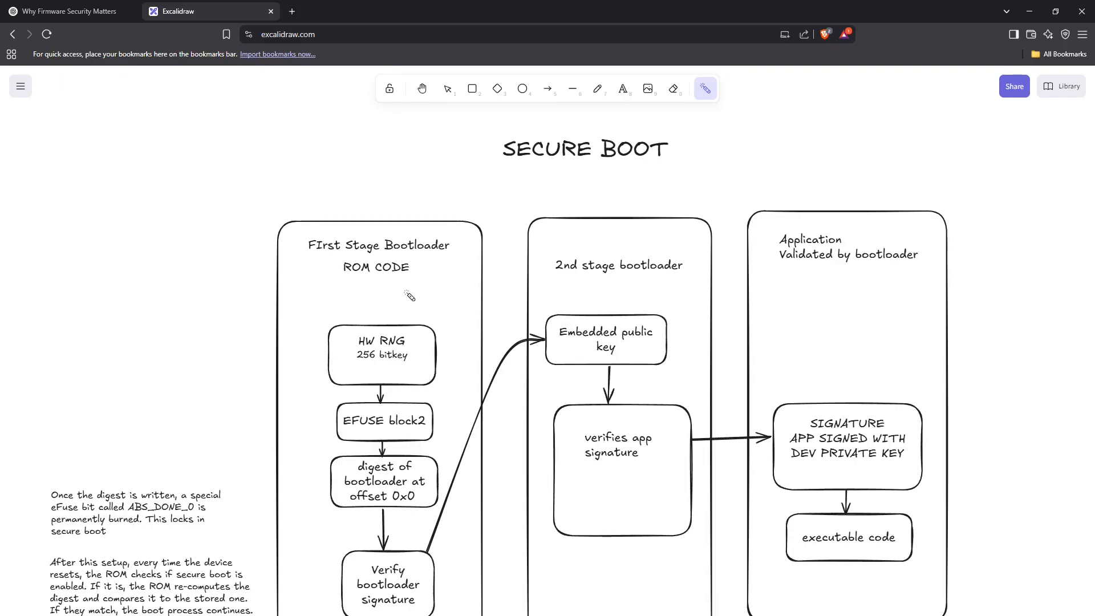
pyautogui.moveTo(594, 288); pyautogui.dragTo(873, 305)
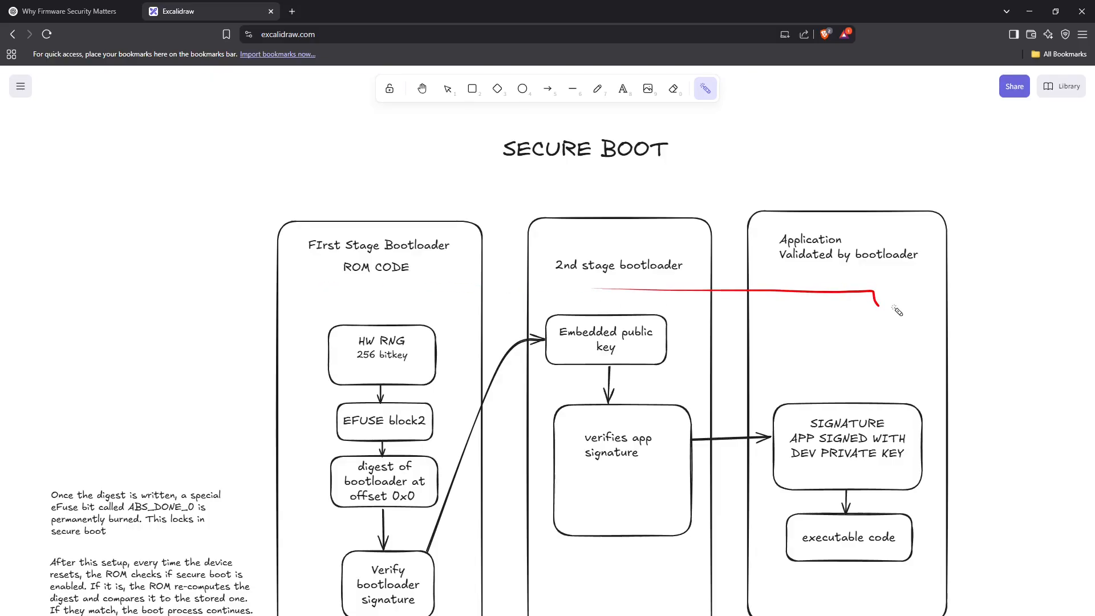
pyautogui.moveTo(873, 300); pyautogui.dragTo(297, 214)
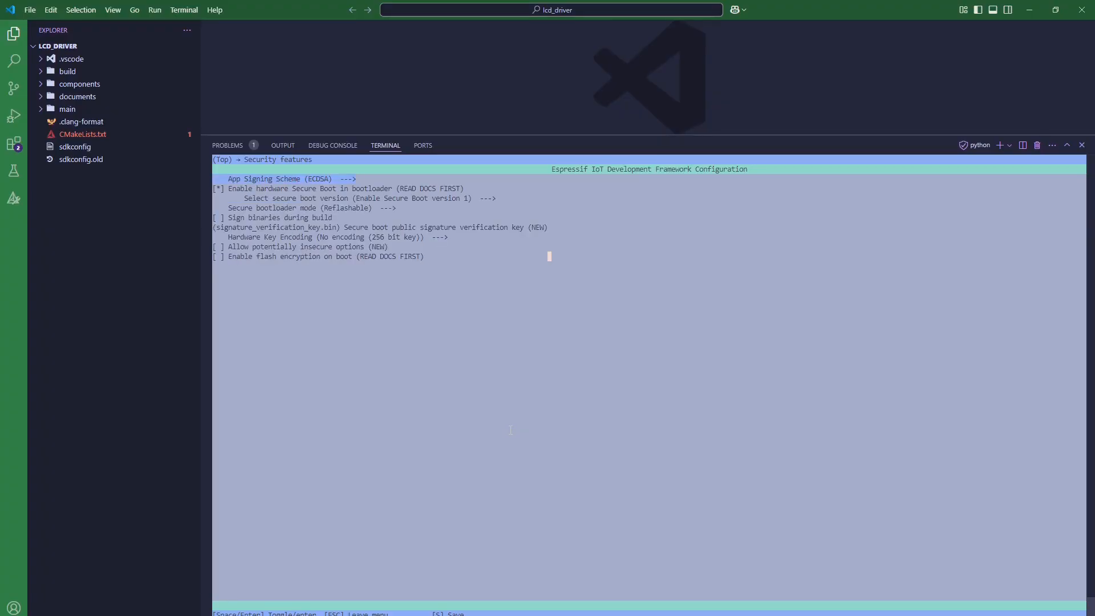
# Reach Secure bootloader mode under Security features, with Reflashable selected.
pyautogui.press('Down')
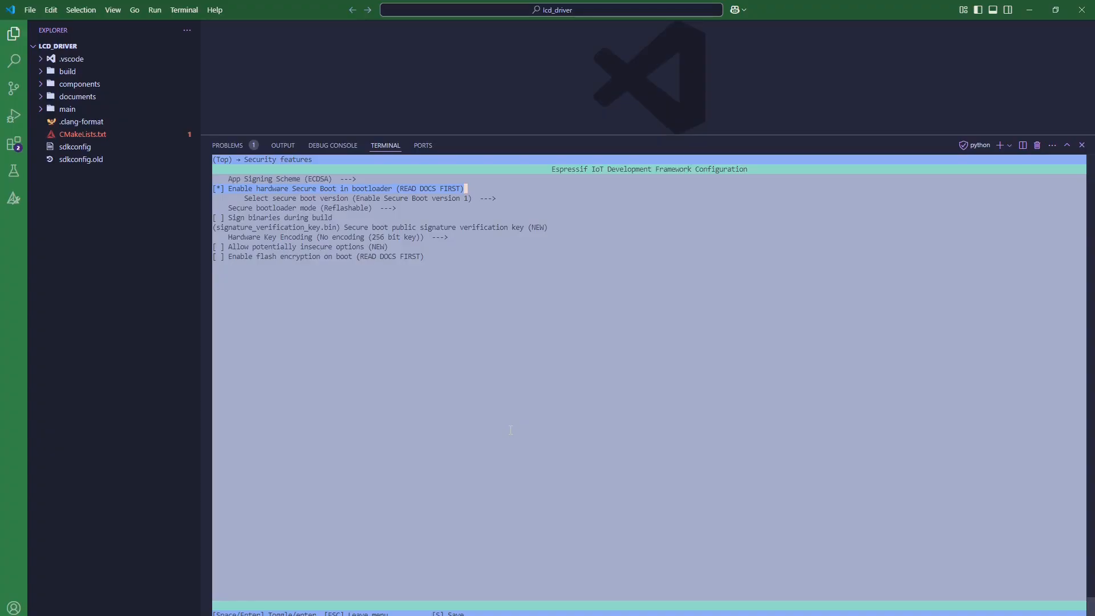
pyautogui.press('Down')
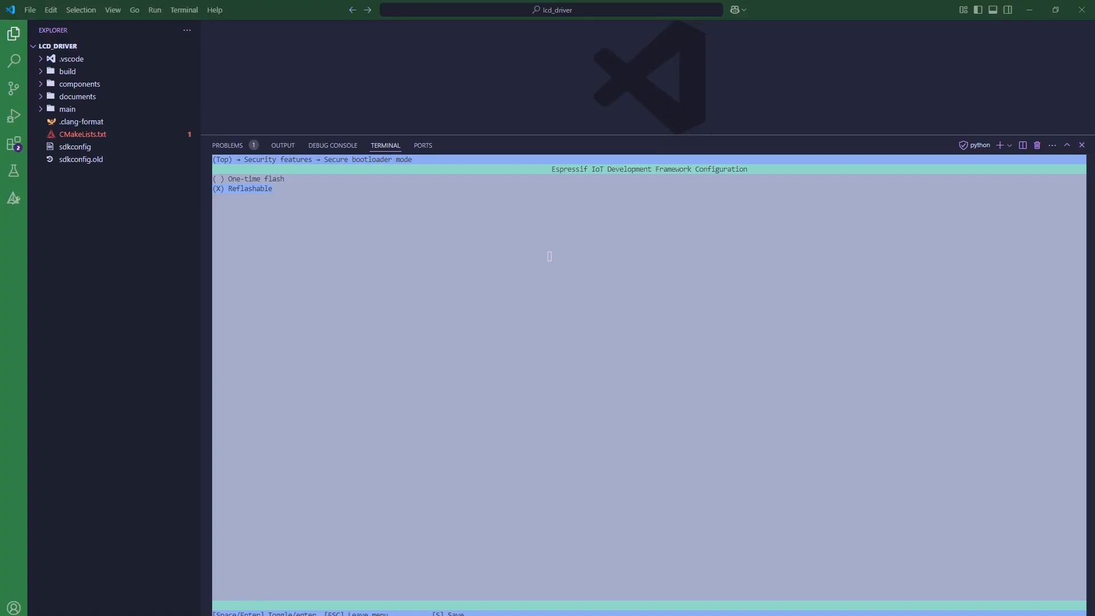
# Edit the secure boot signature verification key file name, entering 'ke'.
pyautogui.press('Escape')
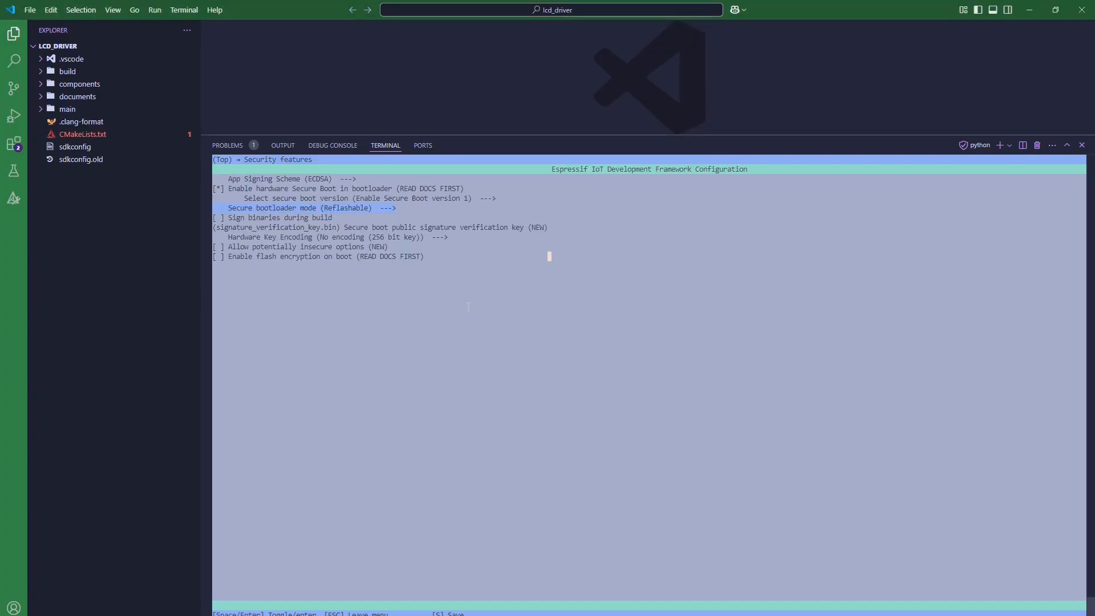
pyautogui.press('Down')
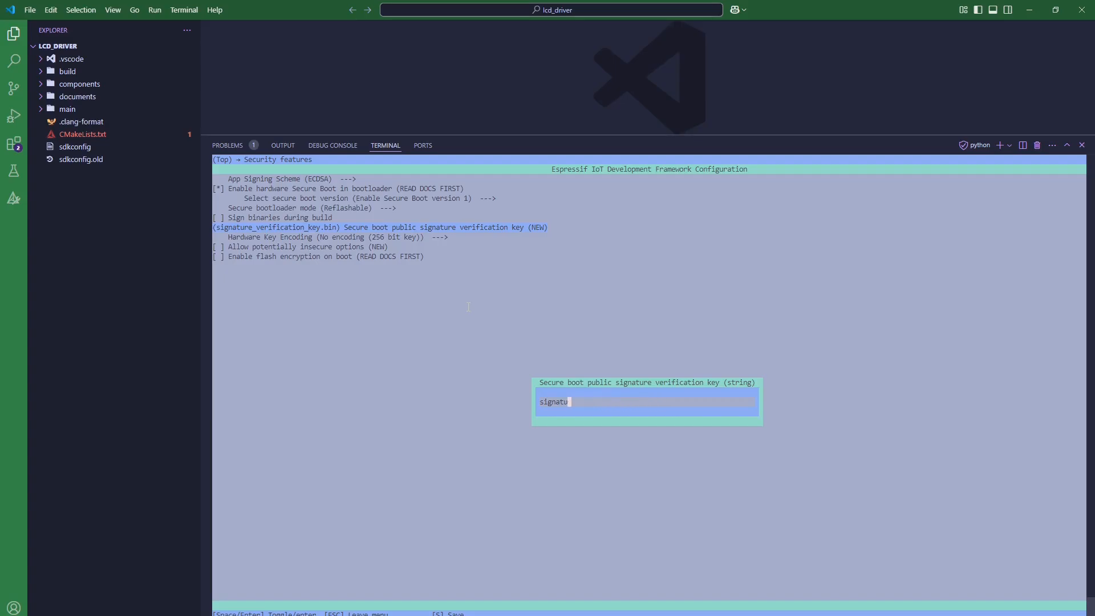
pyautogui.write('ke')
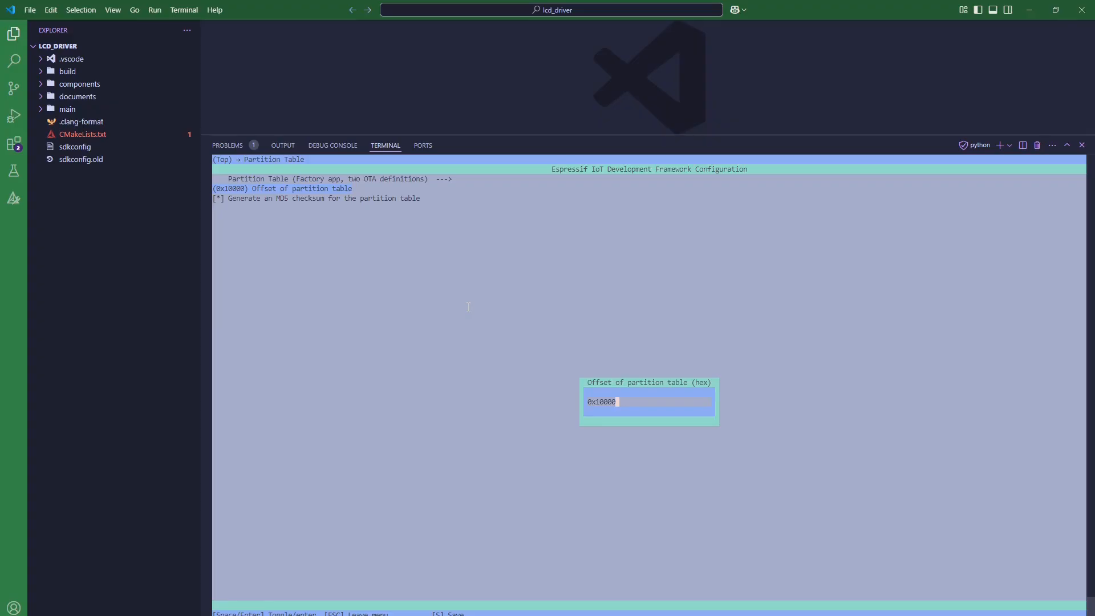
# Change the partition table offset to 0x10000 and confirm it.
pyautogui.press('BackSpace')
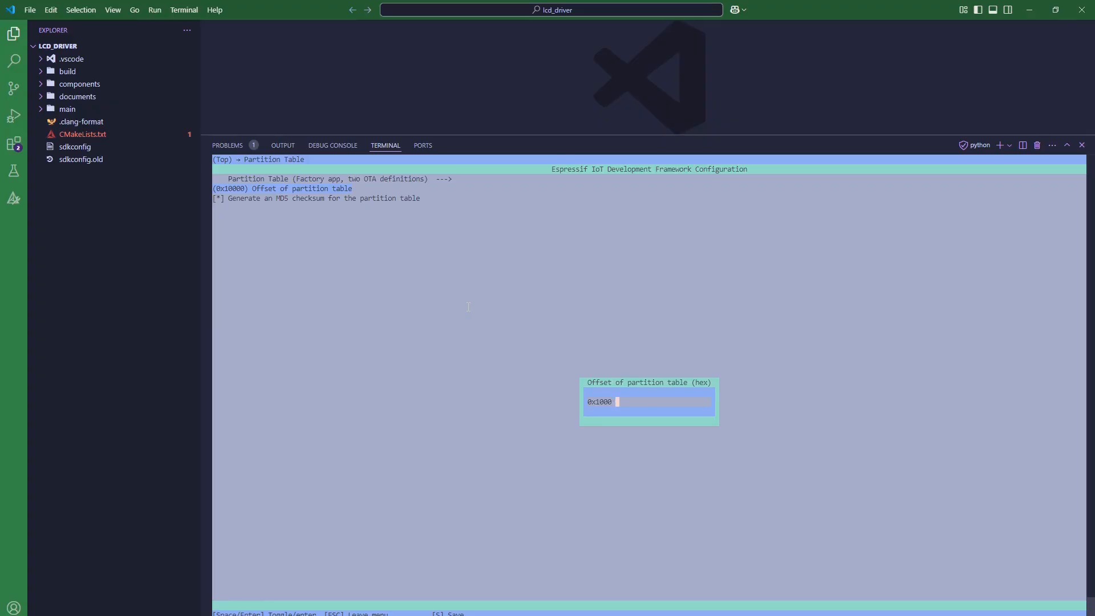
pyautogui.write('0')
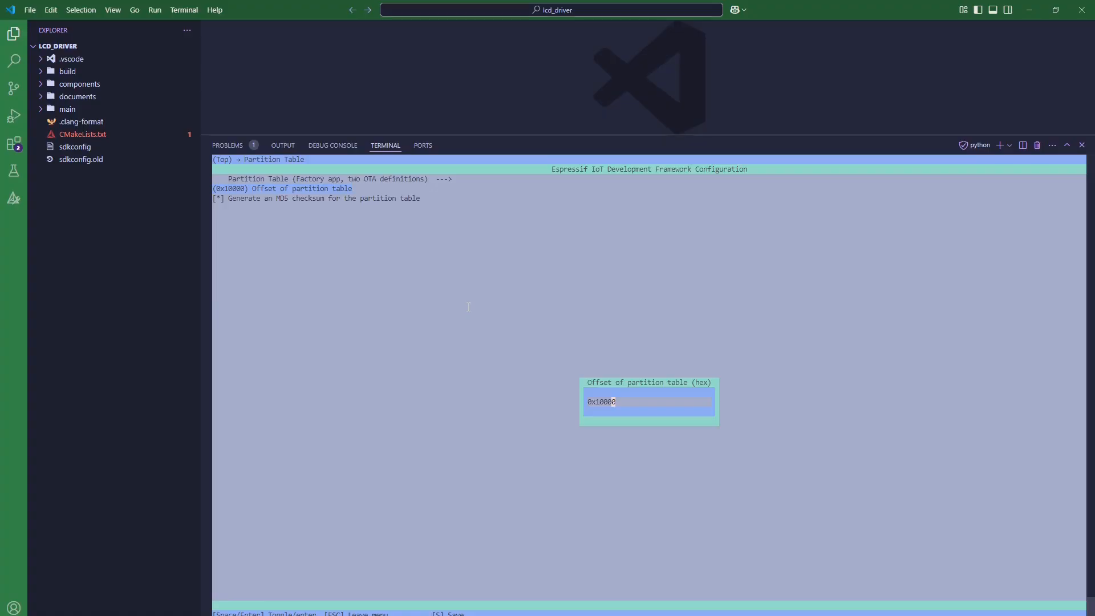
pyautogui.press('escape')
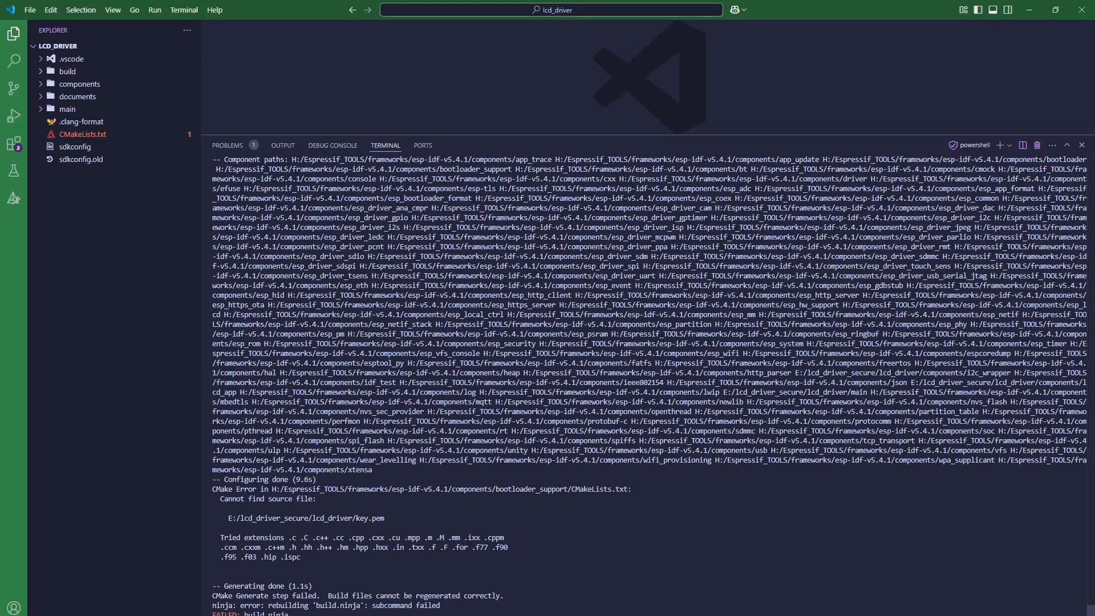
# Run idf.py build, then build the bootloader after generating key.pem.
pyautogui.scroll(-3)
pyautogui.write('espsecure.py generate_signing_key --version 1 key.pem')
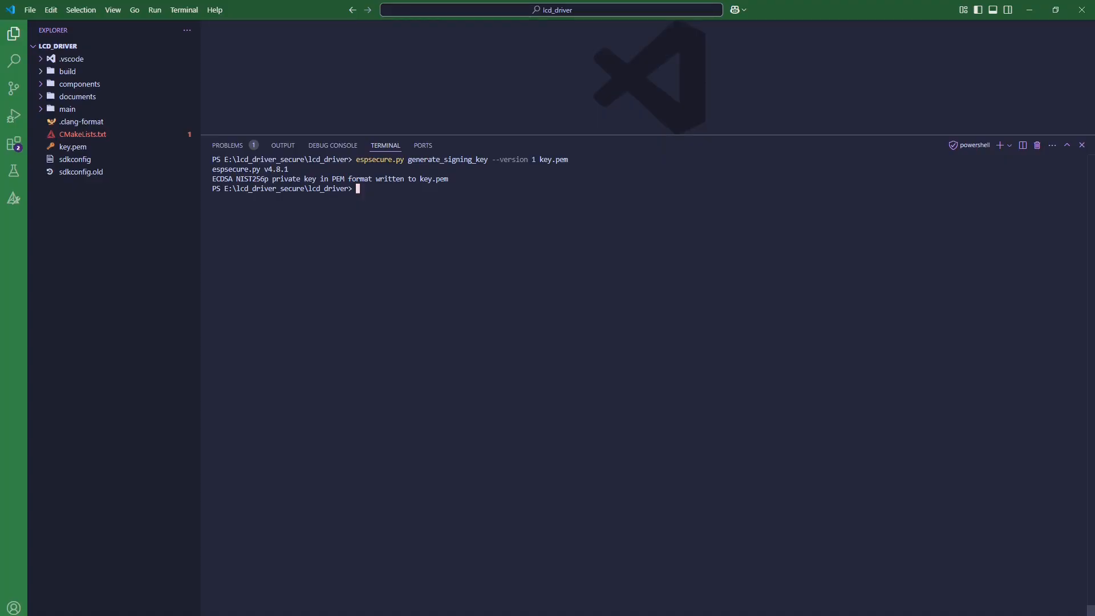
pyautogui.write('idf.py build')
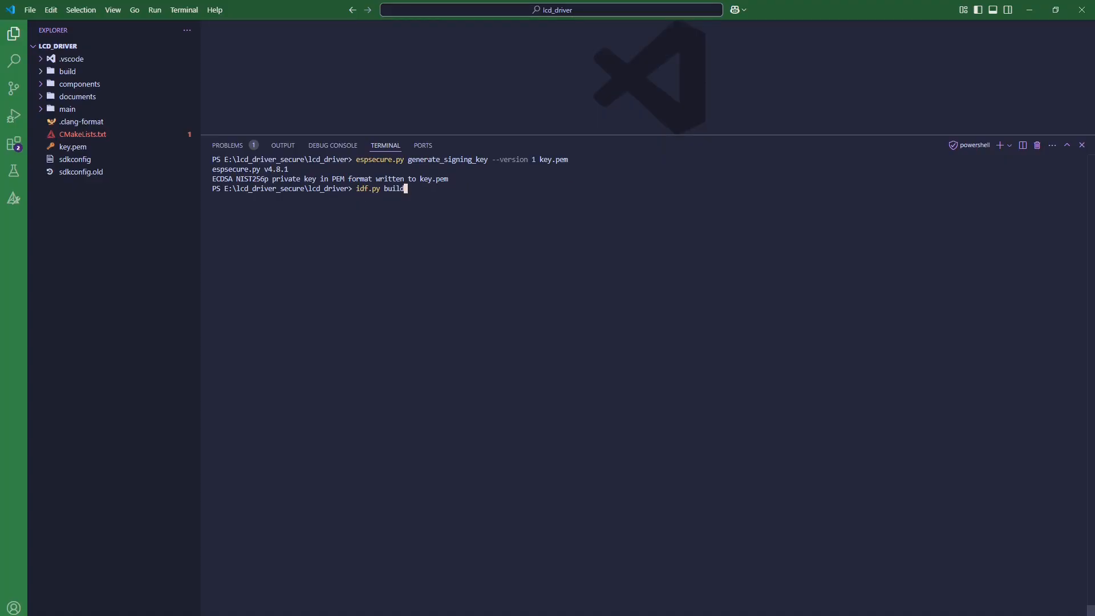
pyautogui.write('bott')
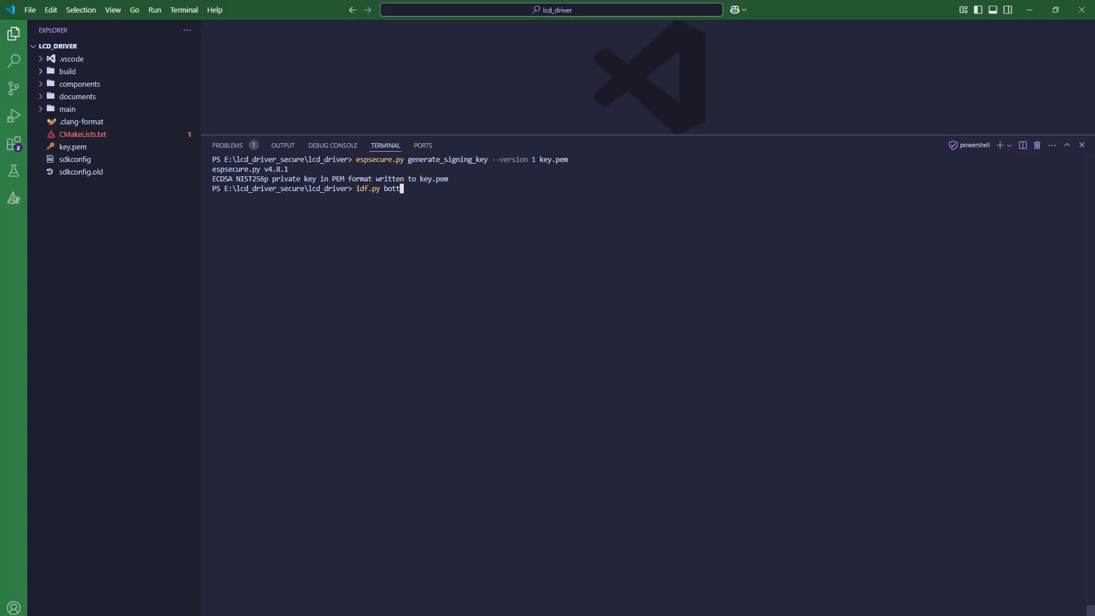
pyautogui.write('loader')
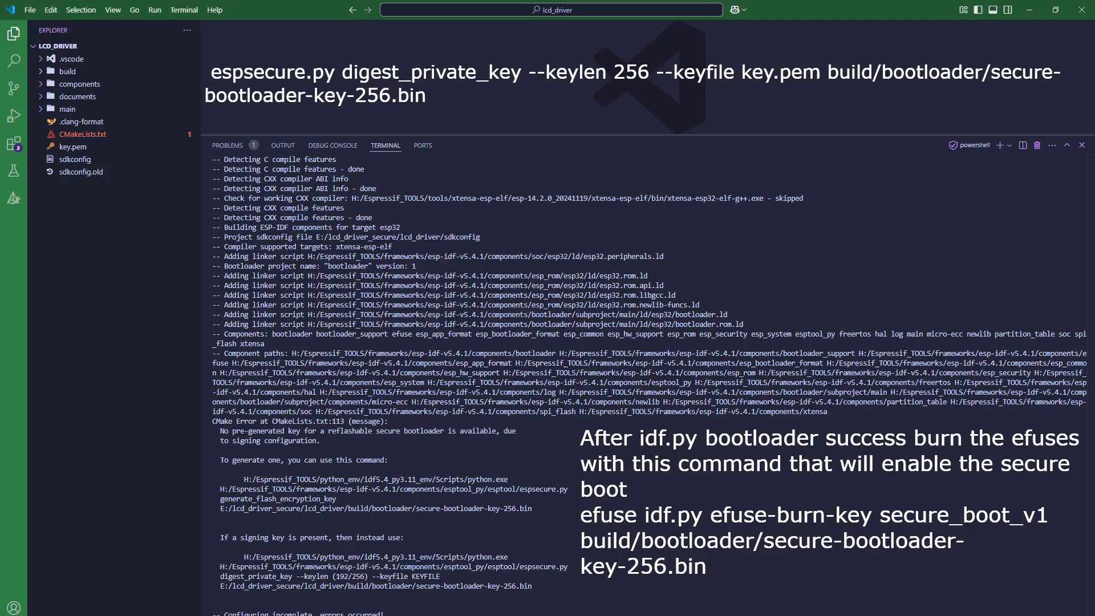
pyautogui.scroll(-3)
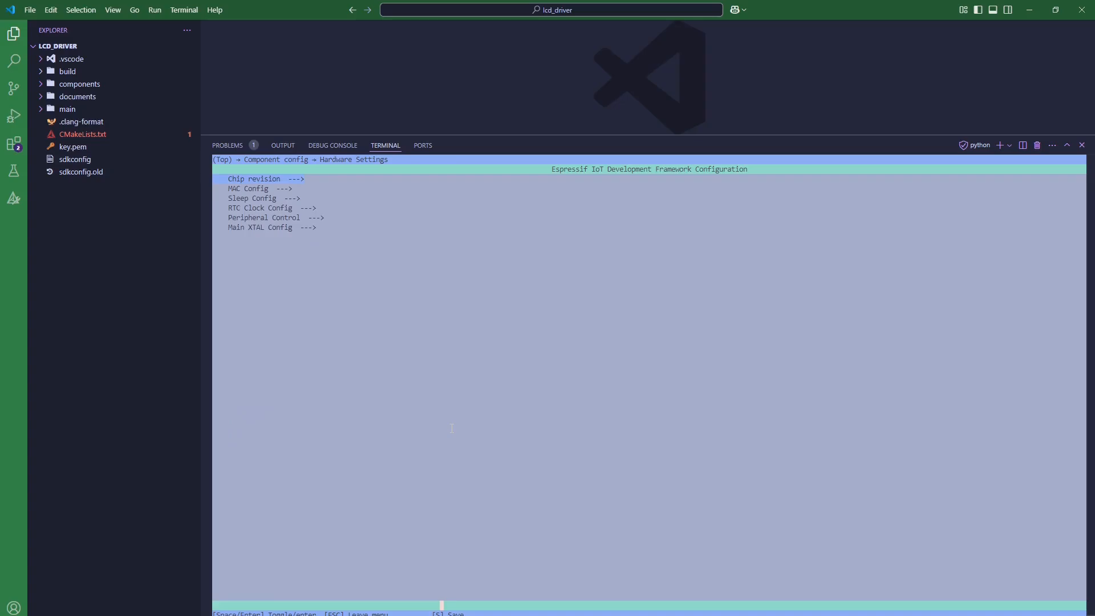
# Set the minimum supported ESP32 revision to Rev v3.0 (ECO3) in Chip revision settings.
pyautogui.click(266, 178)
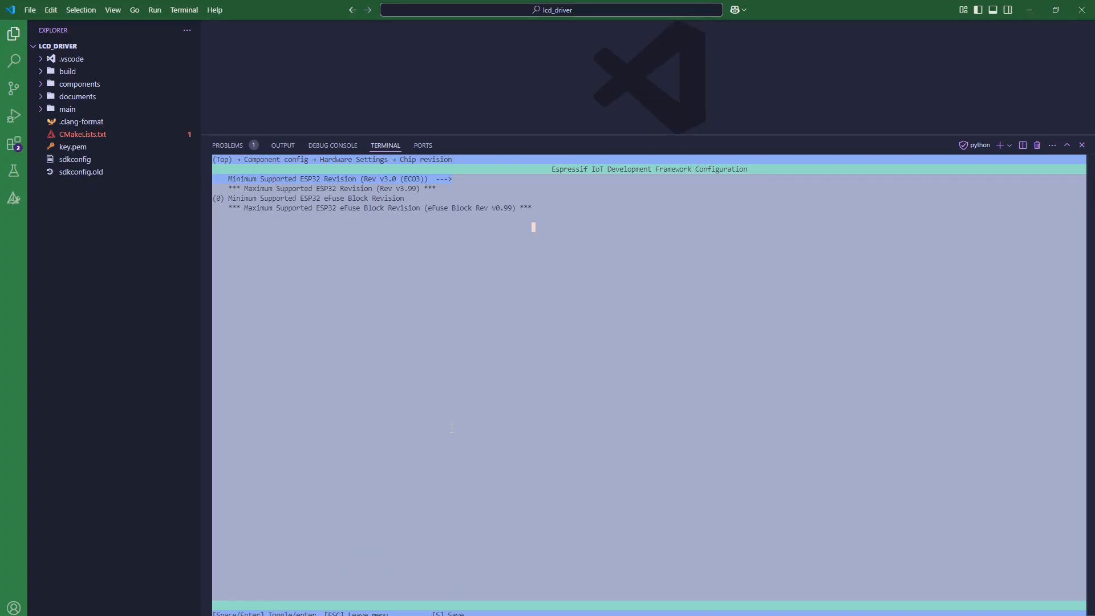
pyautogui.press('Escape')
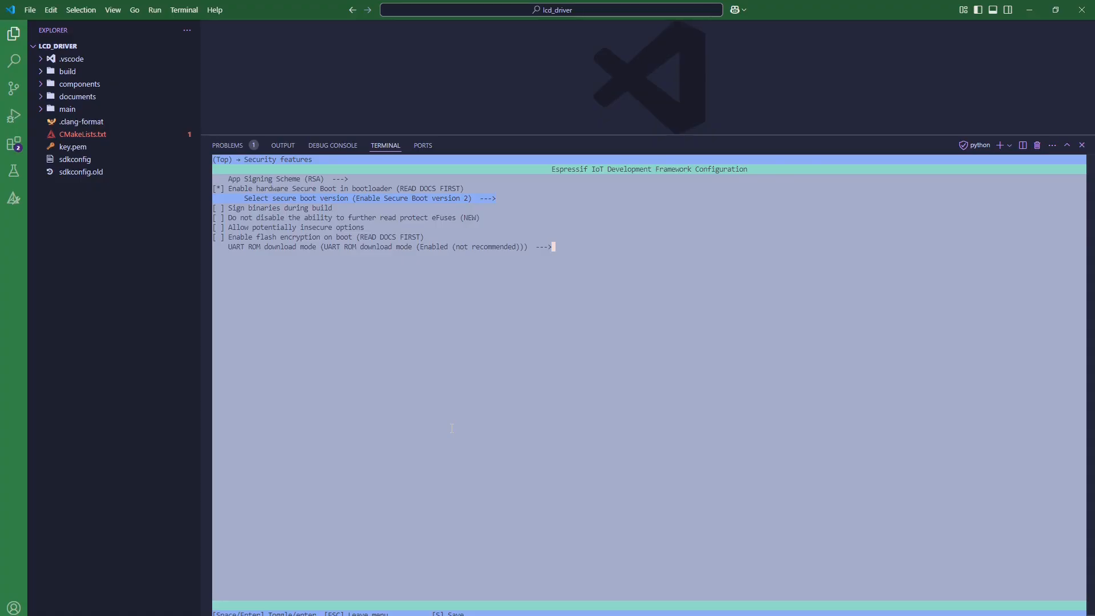
# Turn on Allow JTAG Debugging under the potentially insecure options.
pyautogui.press('Down')
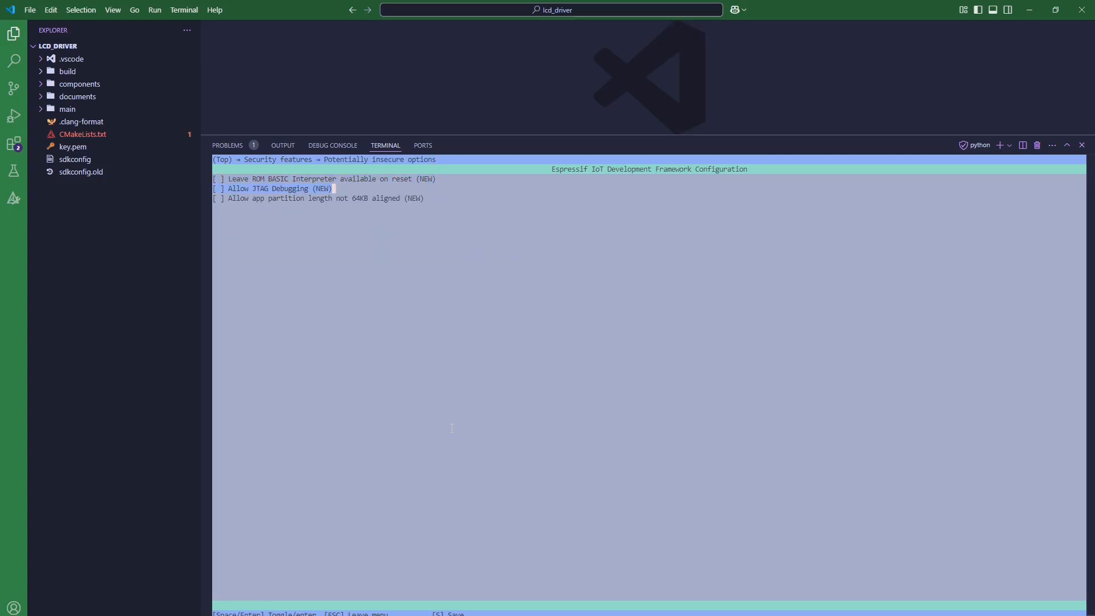
pyautogui.press('space')
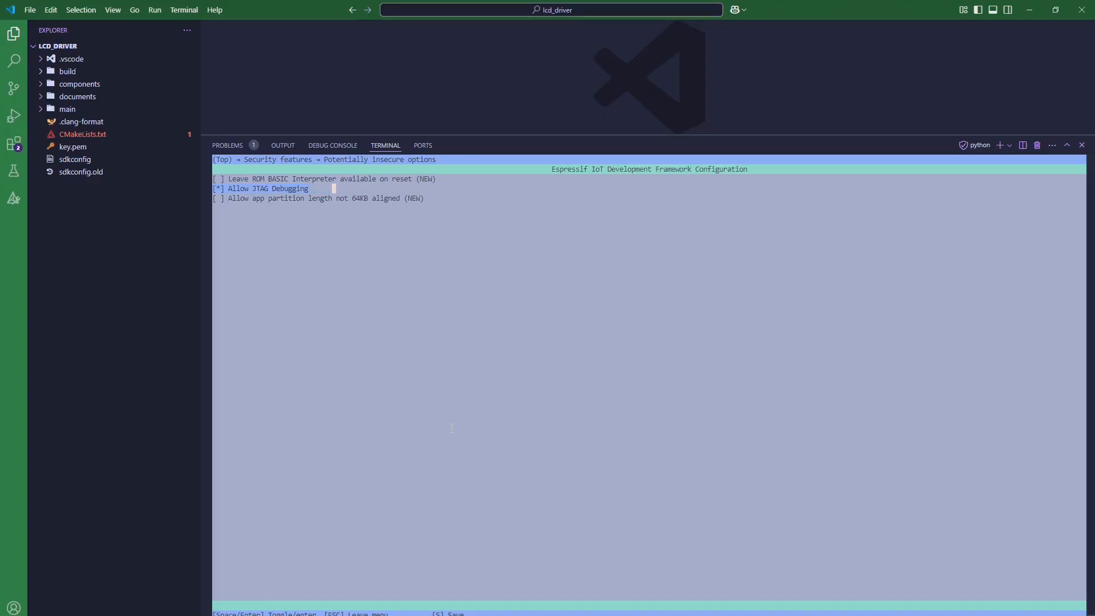